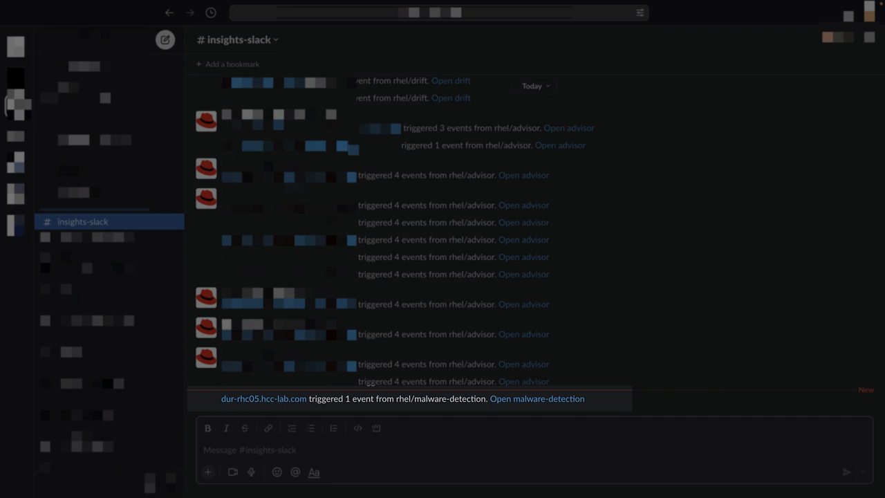
Step: Follow the malware-detection event link for dur-rhc05.hcc-lab.com to the XFTI_FinSpy signature in the console
left_click(537, 398)
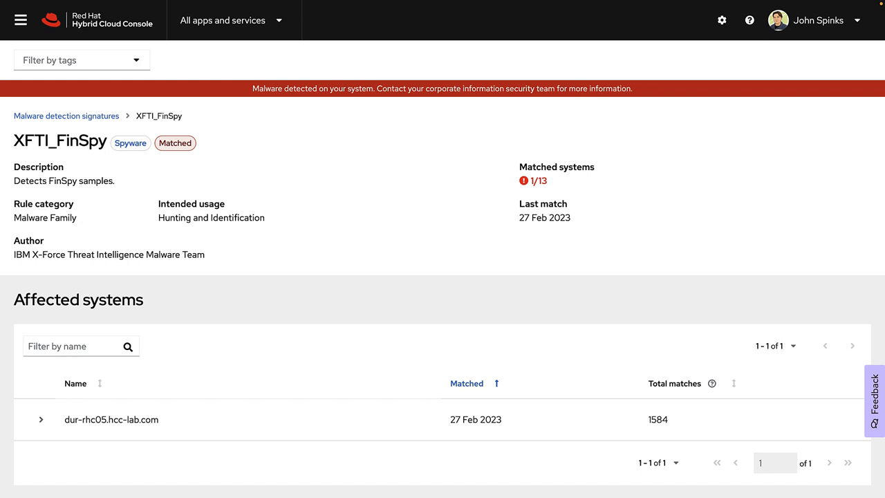
Step: Expand dur-rhc05.hcc-lab.com under Affected systems to show its 1584 matches sourced from /root/finspy.sh
left_click(40, 419)
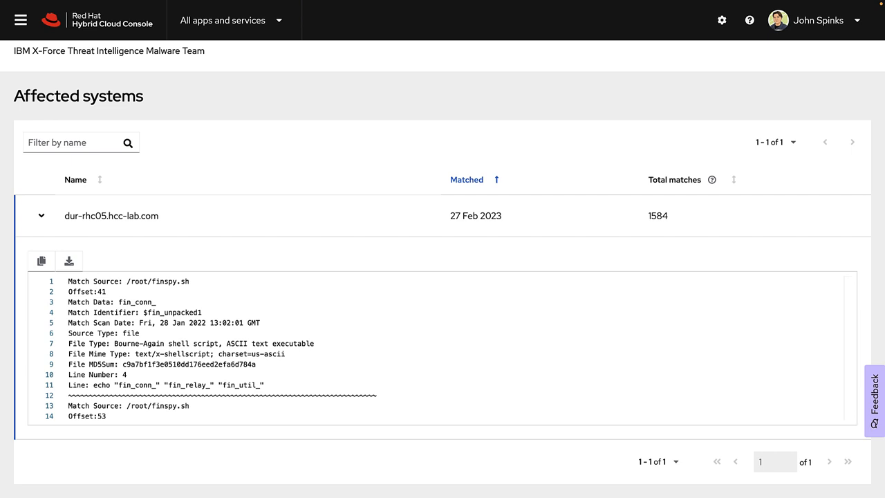